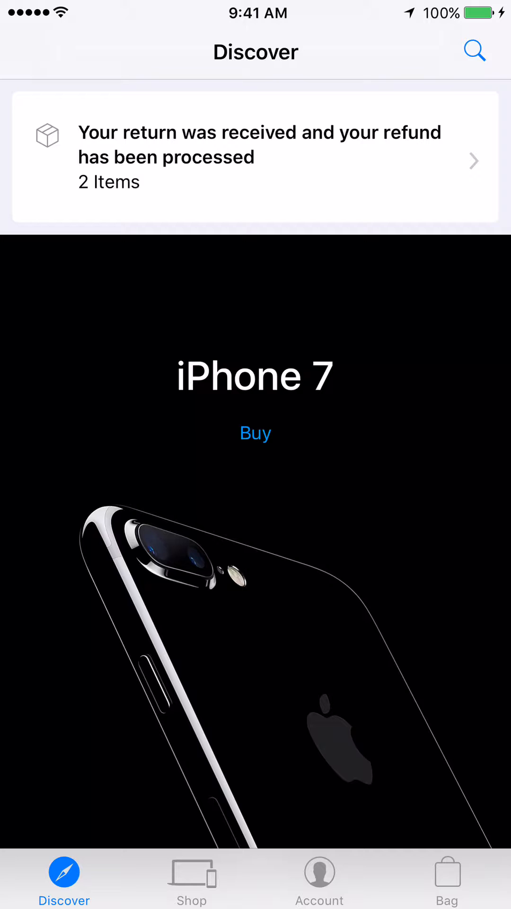
Open Get Help from the Account tab to reach the Support page.
left_click(319, 873)
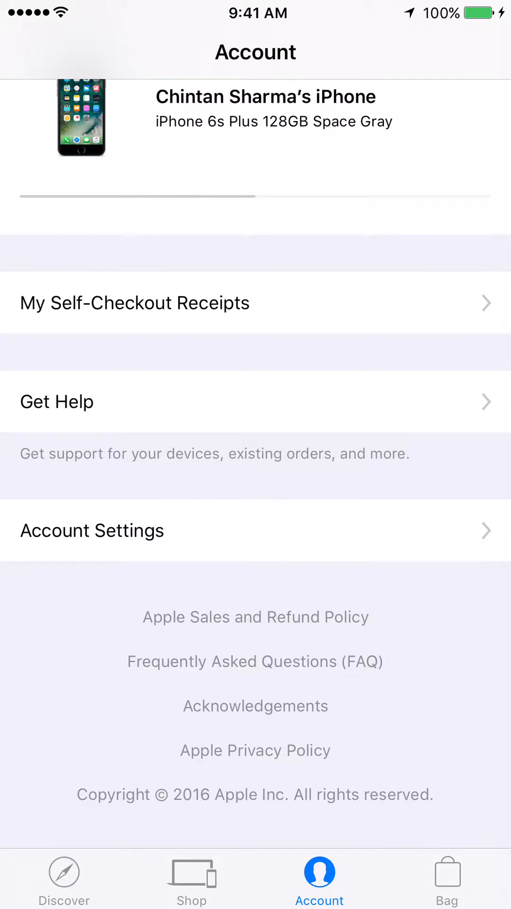
left_click(57, 401)
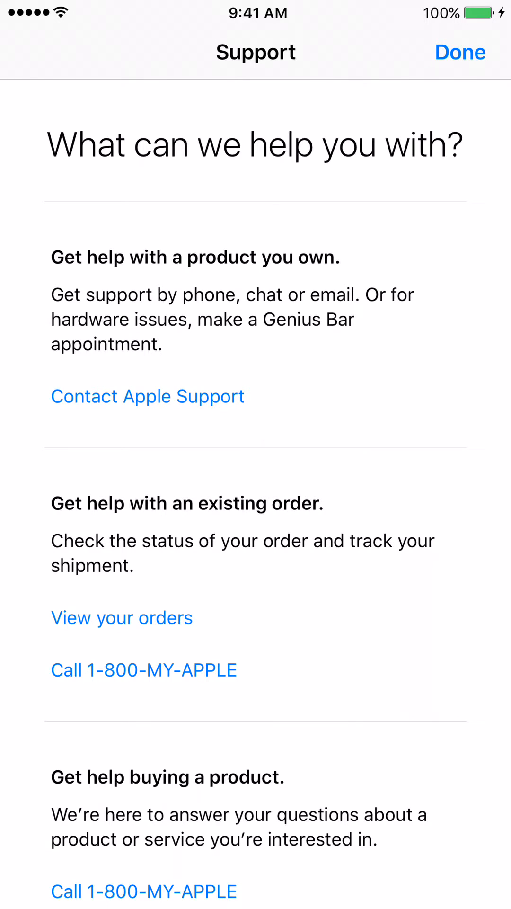
Contact Apple Support and choose Mac from the product grid.
left_click(148, 396)
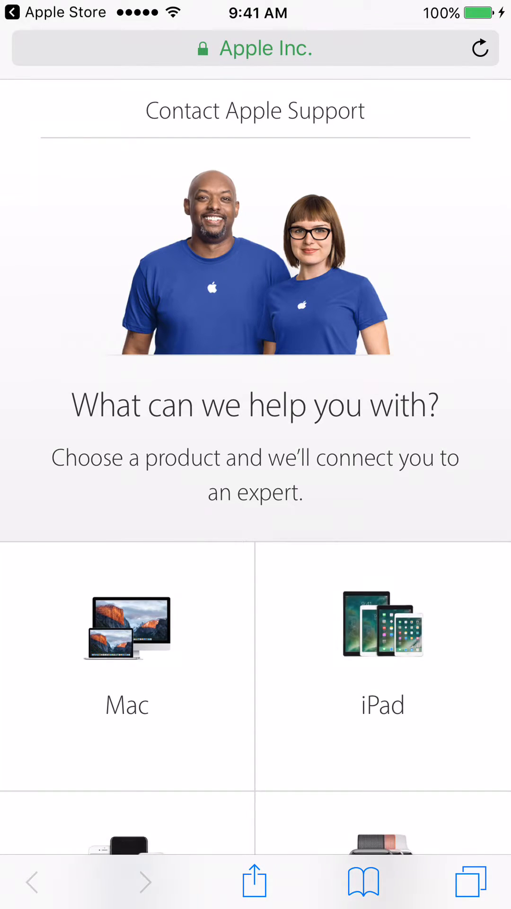
scroll("down", 3)
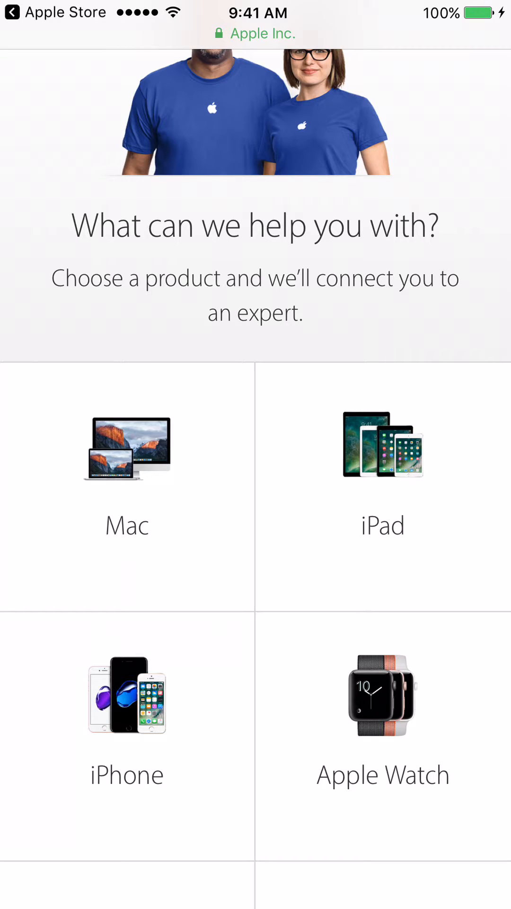
left_click(127, 493)
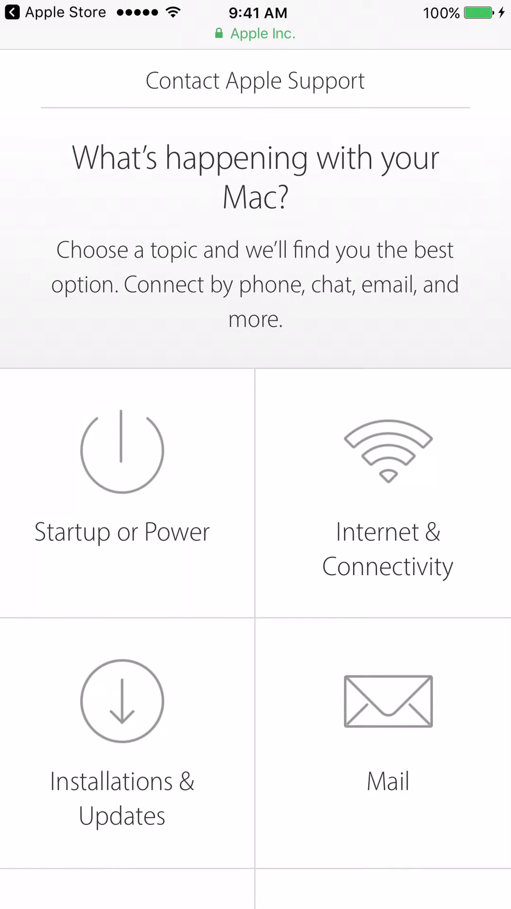
Scroll the Mac topics down to reach Hardware Issues.
scroll("down", 3)
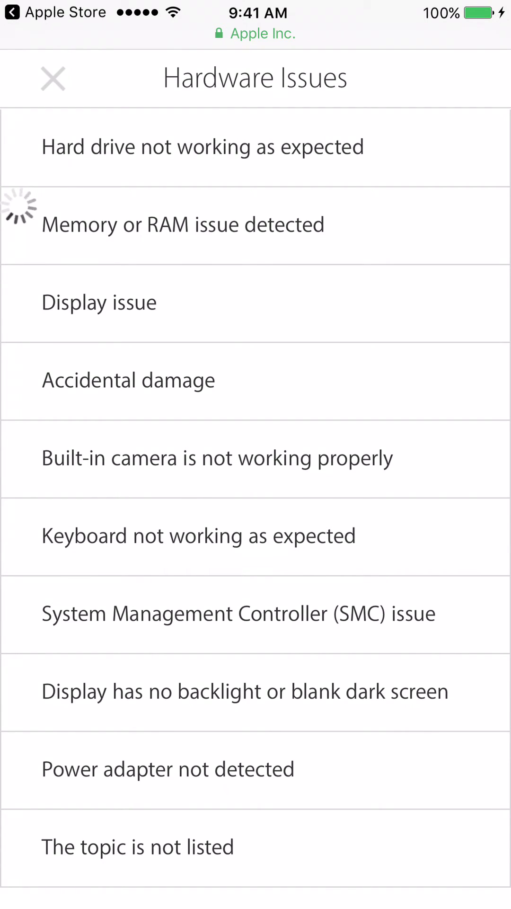
Select the memory issue and scroll its help options down to Bring in for Repair.
left_click(203, 147)
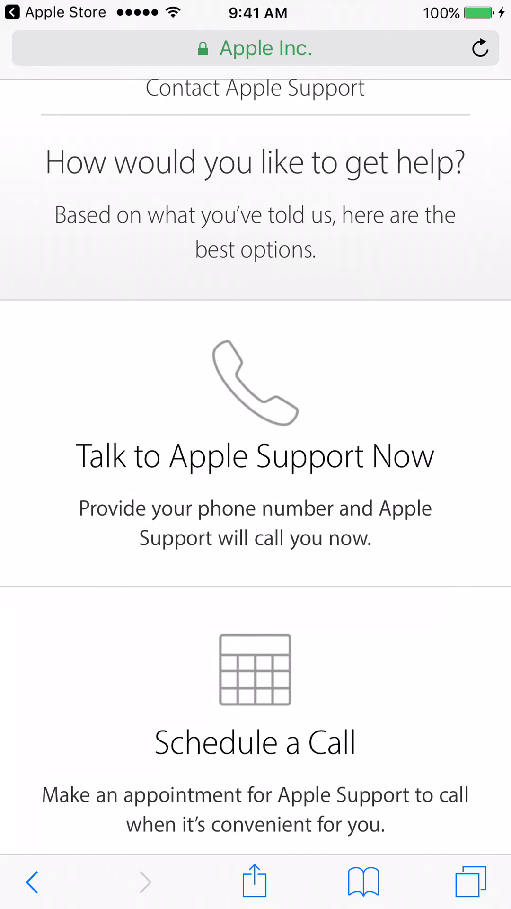
scroll("down", 3)
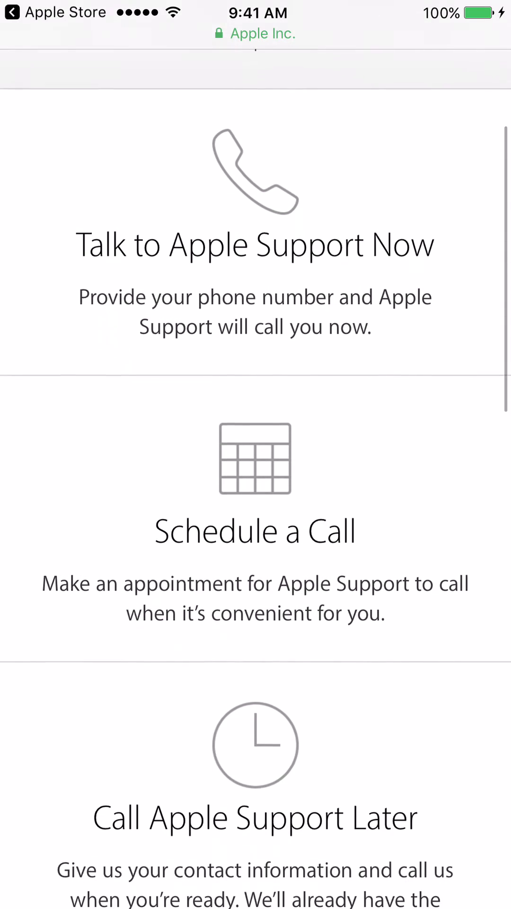
scroll("down", 3)
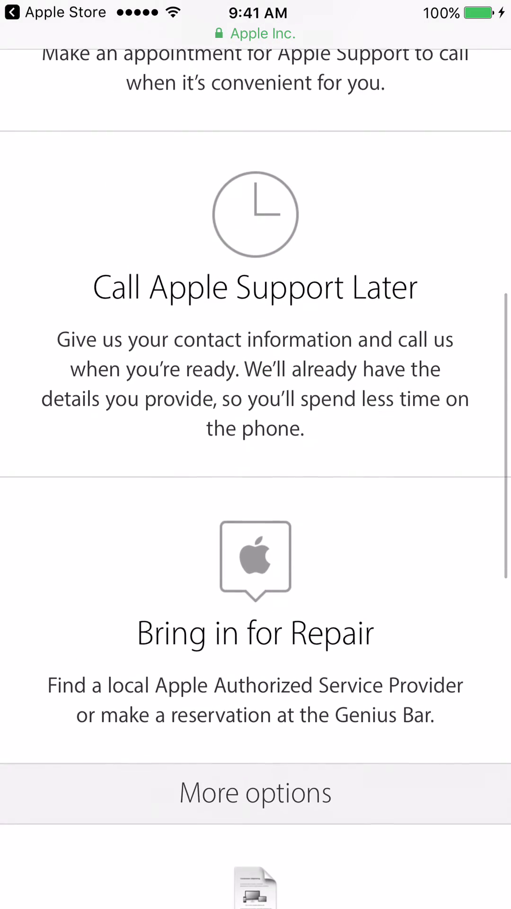